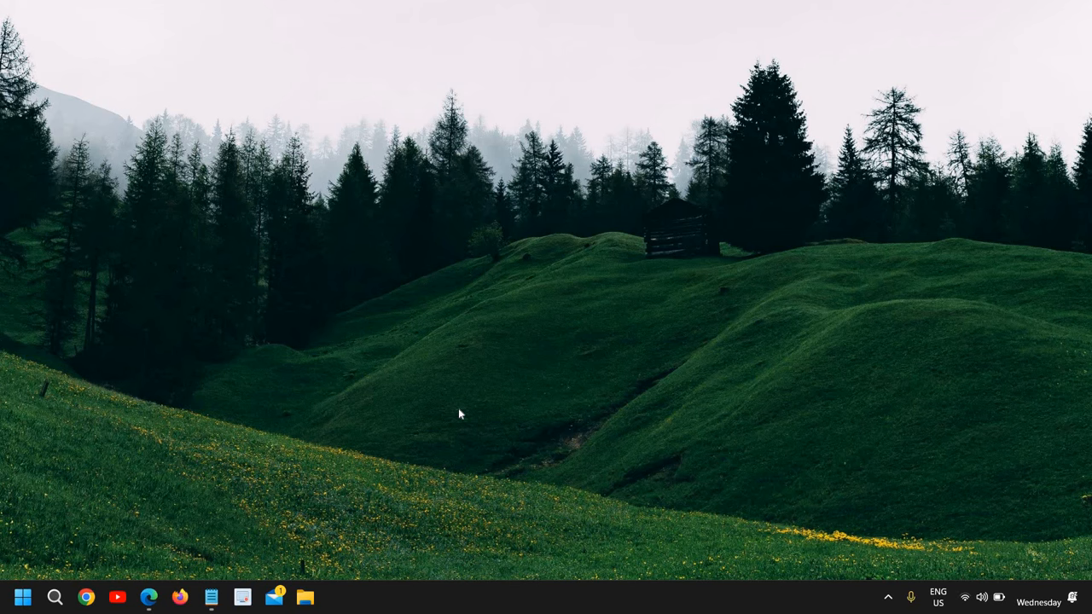
mouse_move(116, 565)
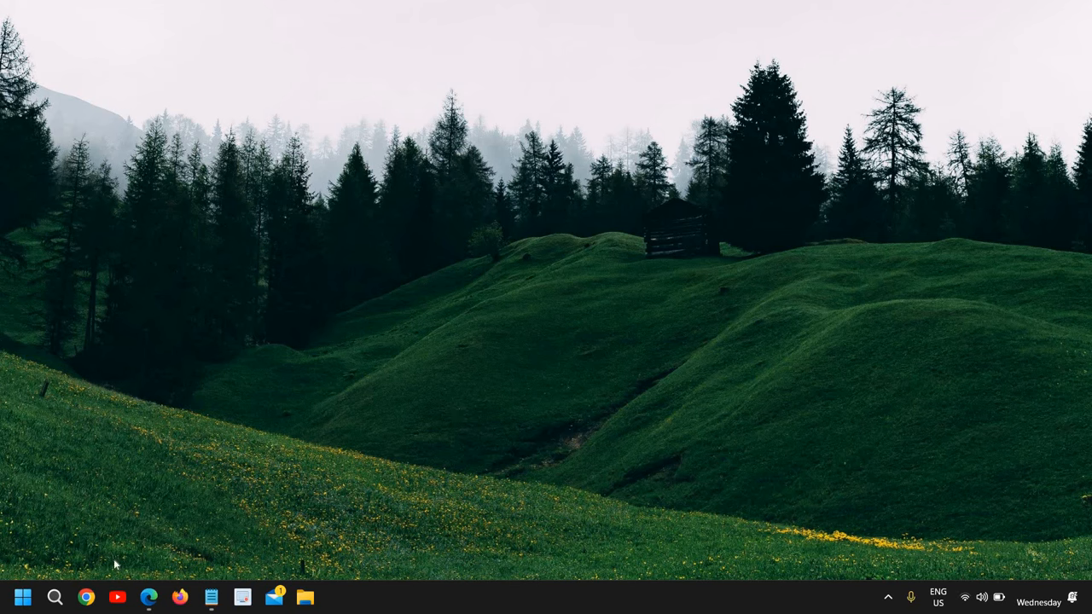
mouse_move(23, 596)
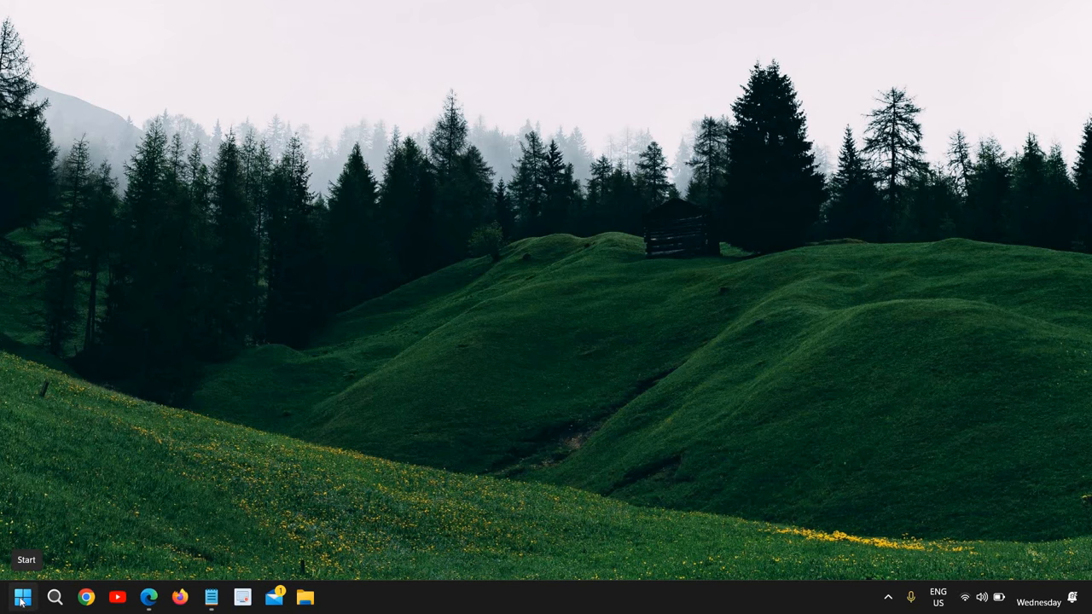
Right-click the Start button to bring up the Win+X quick-link menu
right_click(23, 597)
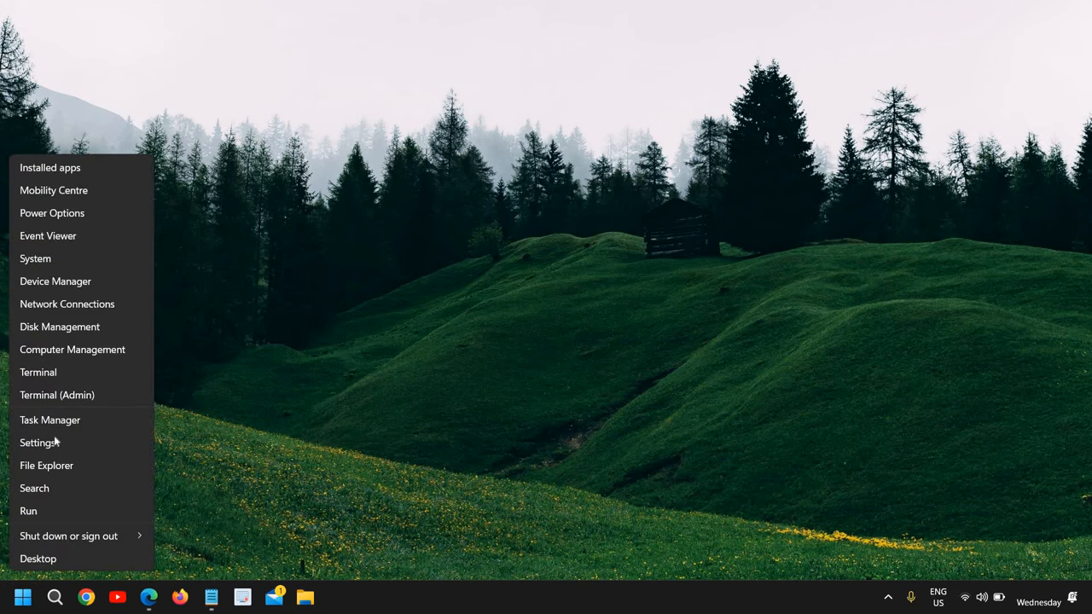
Launch Settings from the quick-link menu and go to the System category
left_click(37, 442)
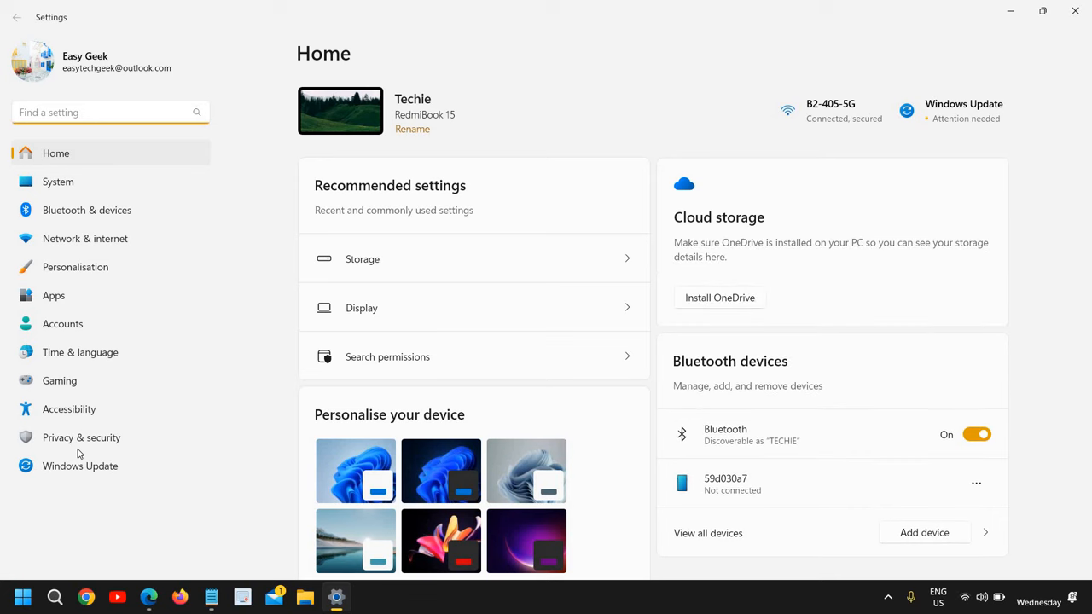
mouse_move(58, 182)
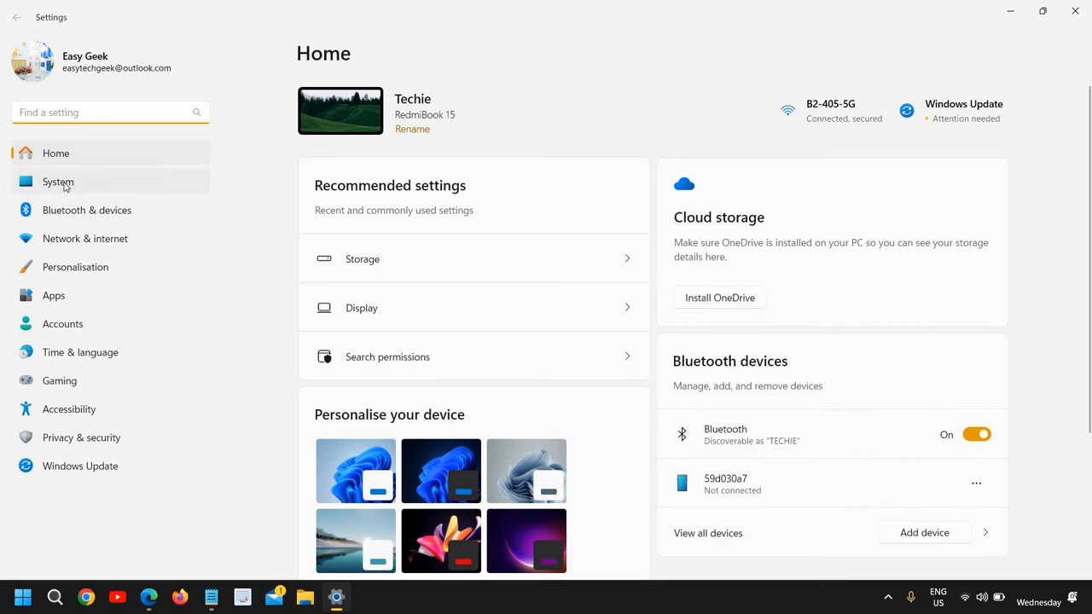
mouse_move(105, 189)
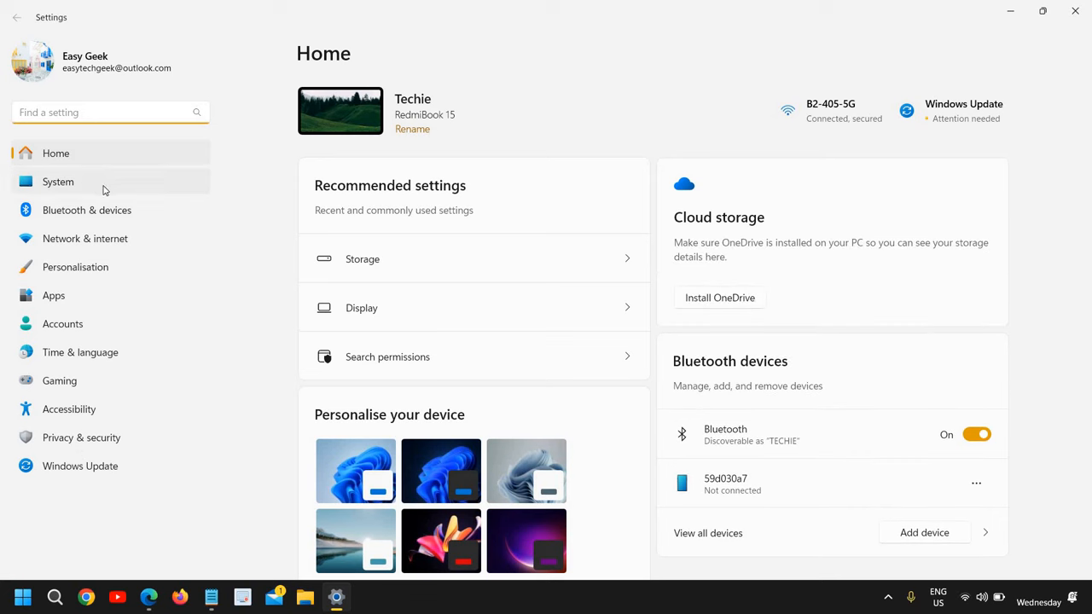
left_click(58, 182)
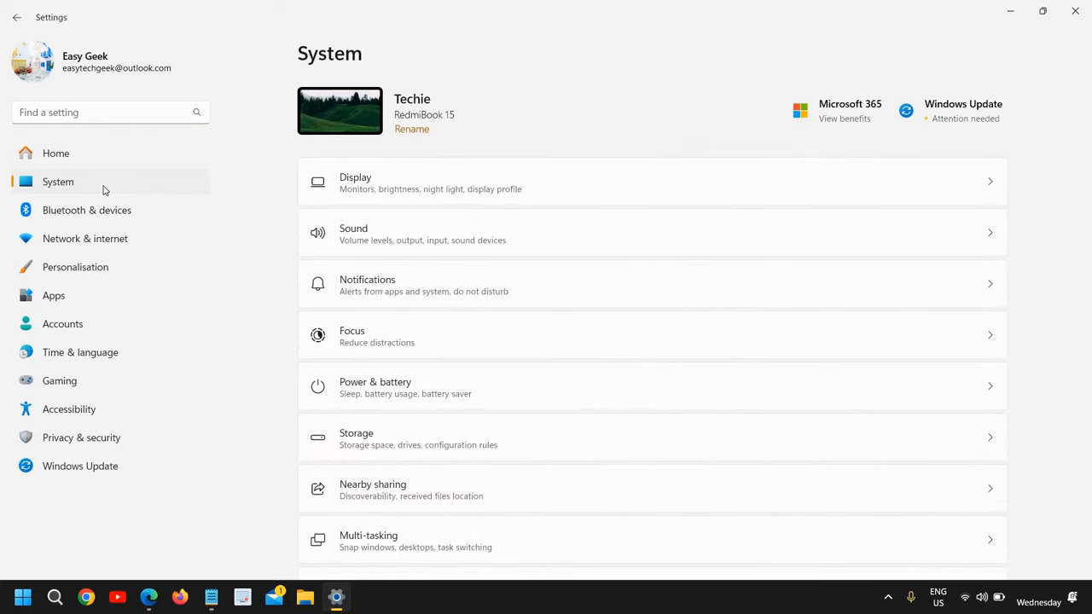
mouse_move(429, 205)
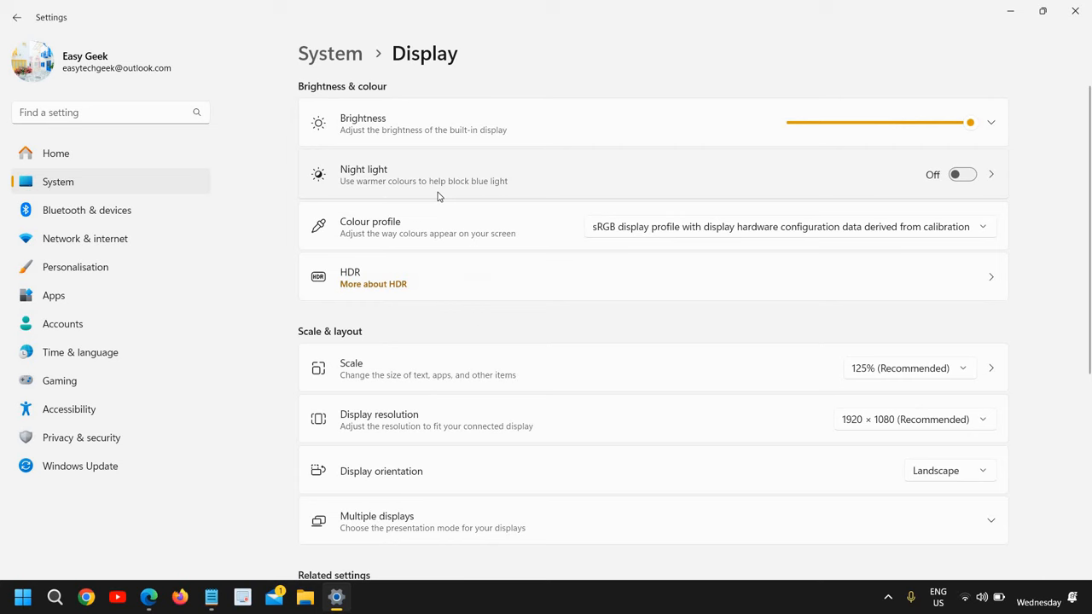
scroll("down", 3)
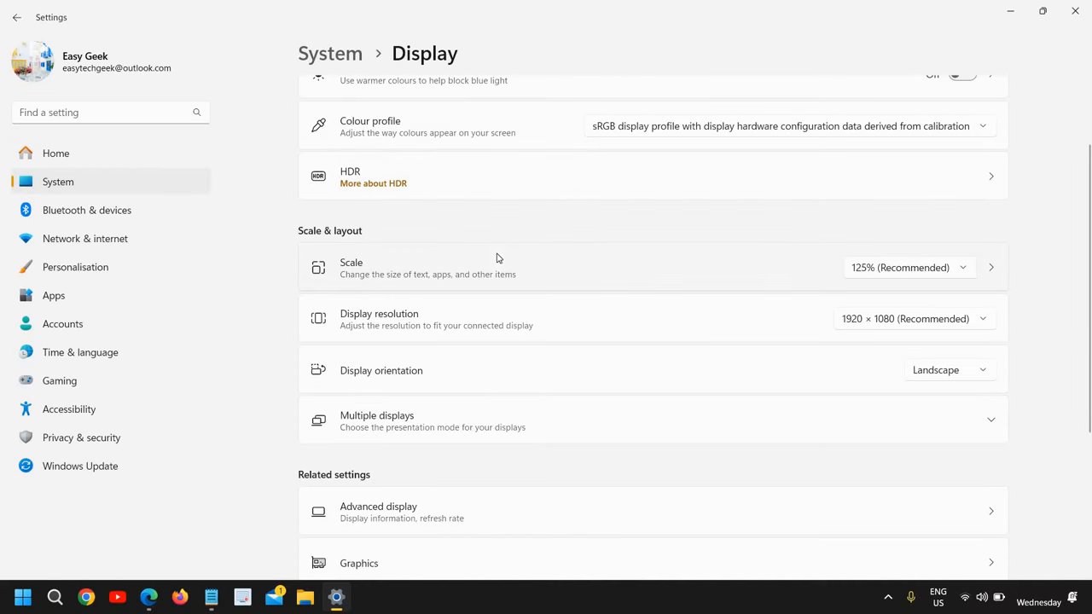
mouse_move(936, 279)
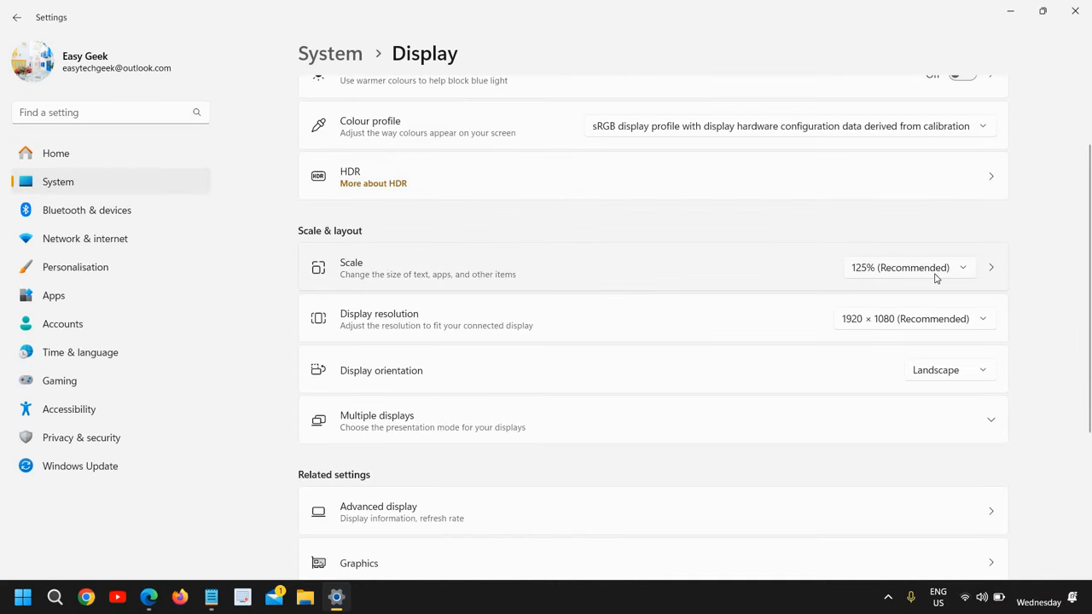
left_click(908, 267)
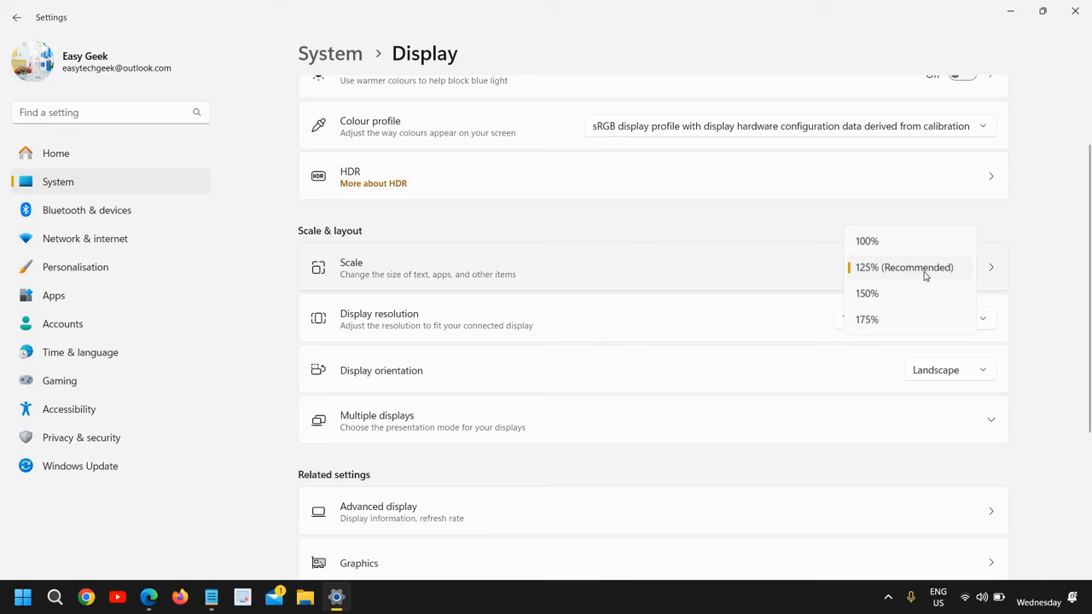
mouse_move(920, 271)
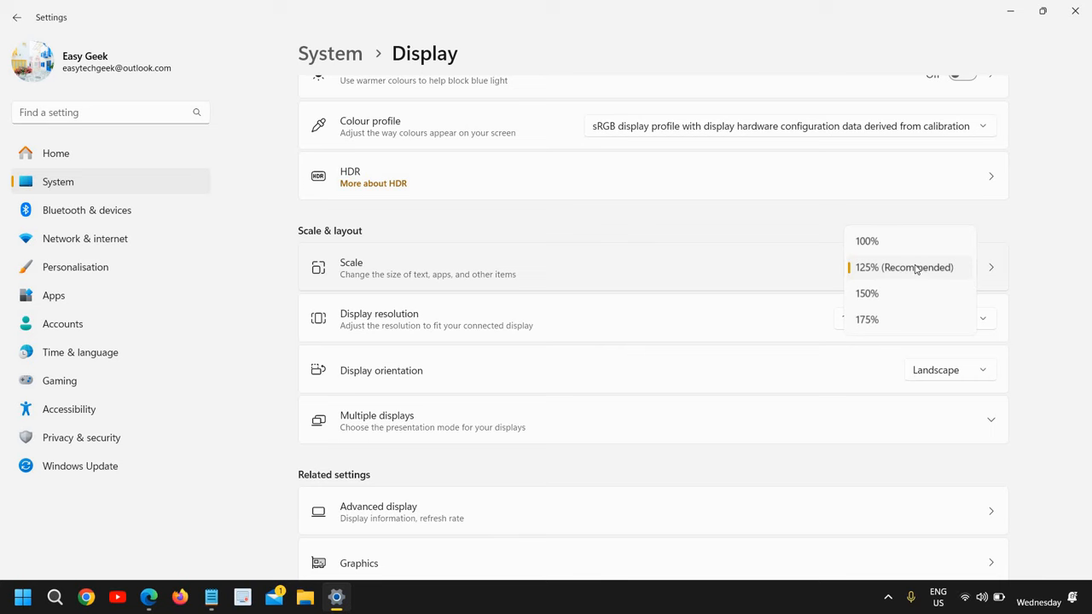
left_click(903, 266)
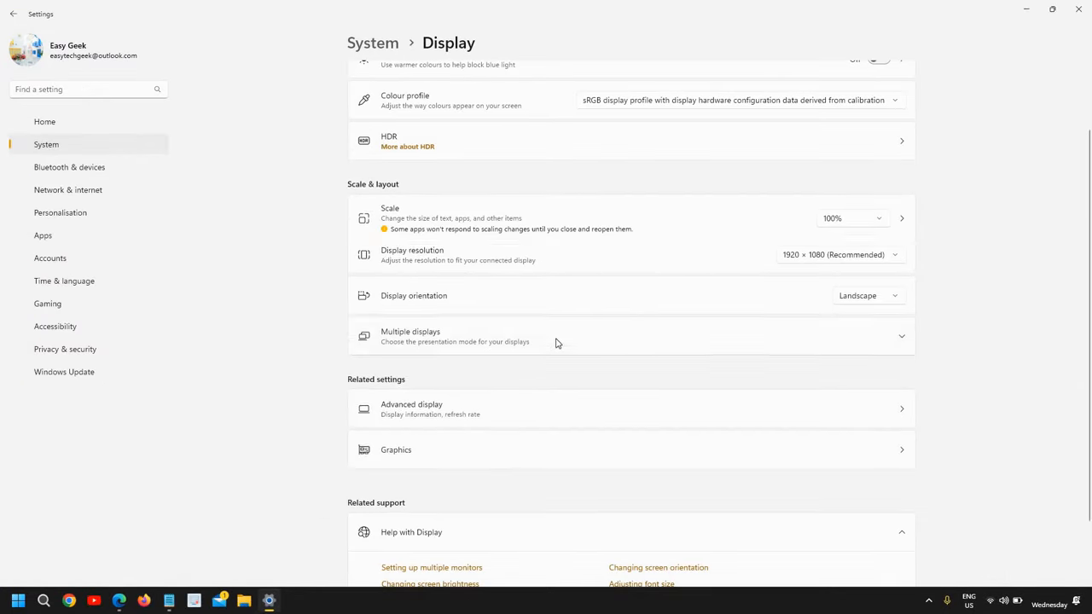
scroll("down", 3)
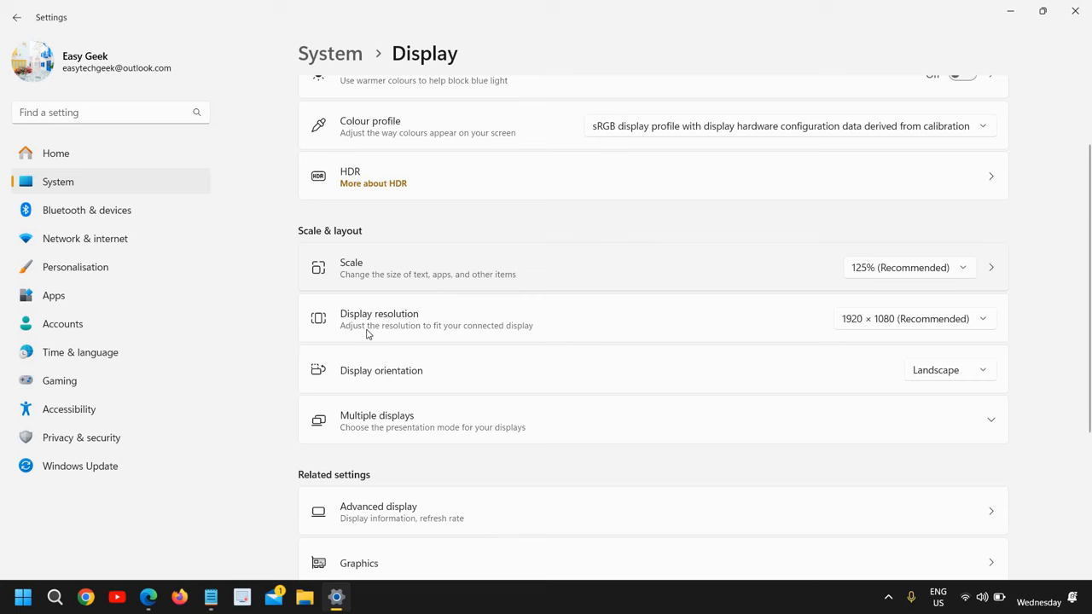
mouse_move(384, 341)
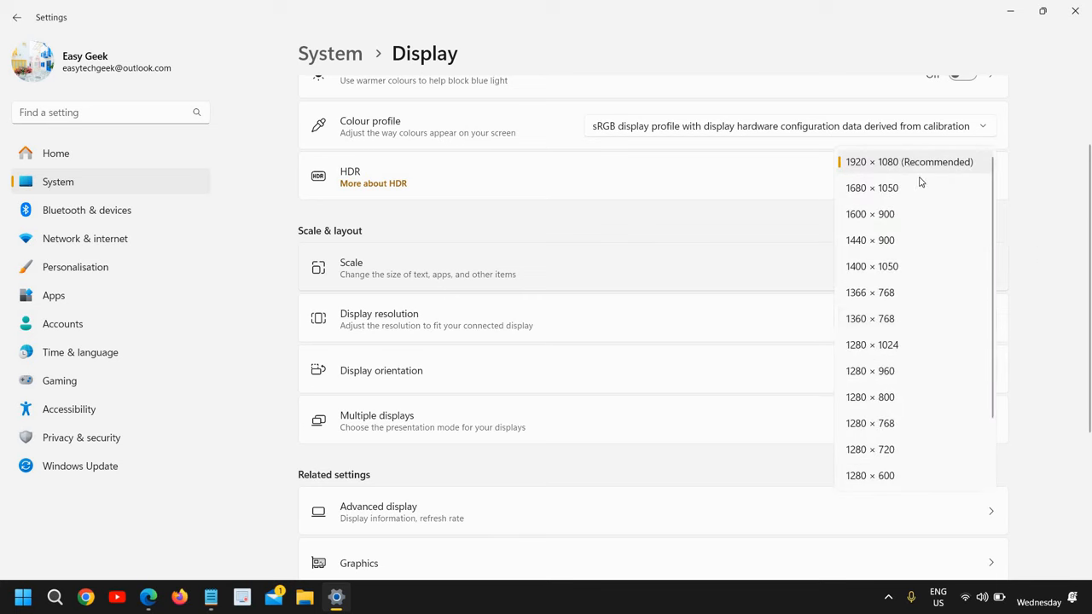
mouse_move(891, 194)
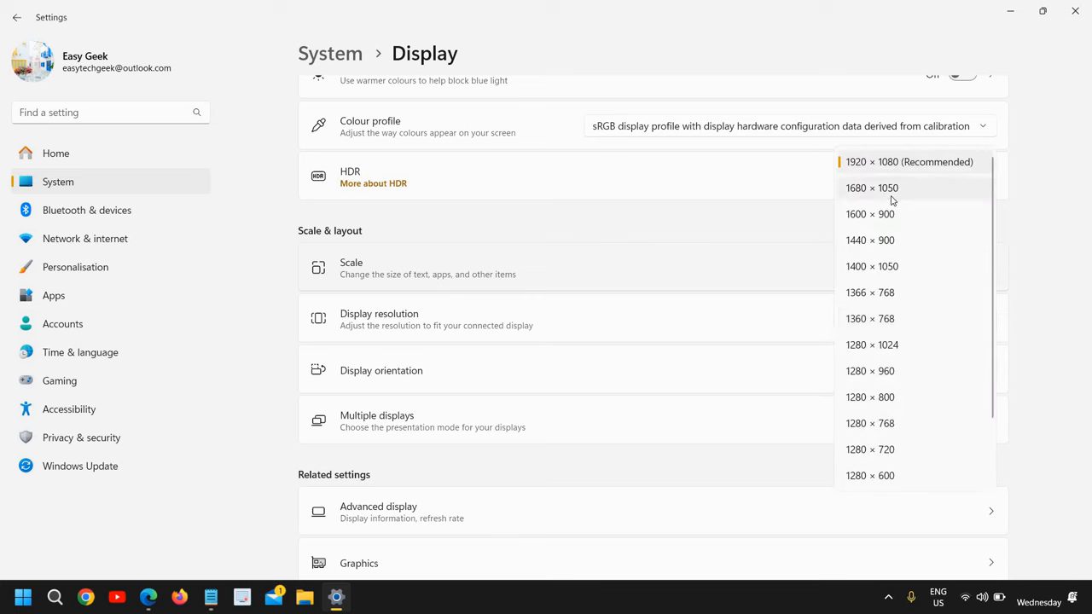
mouse_move(912, 197)
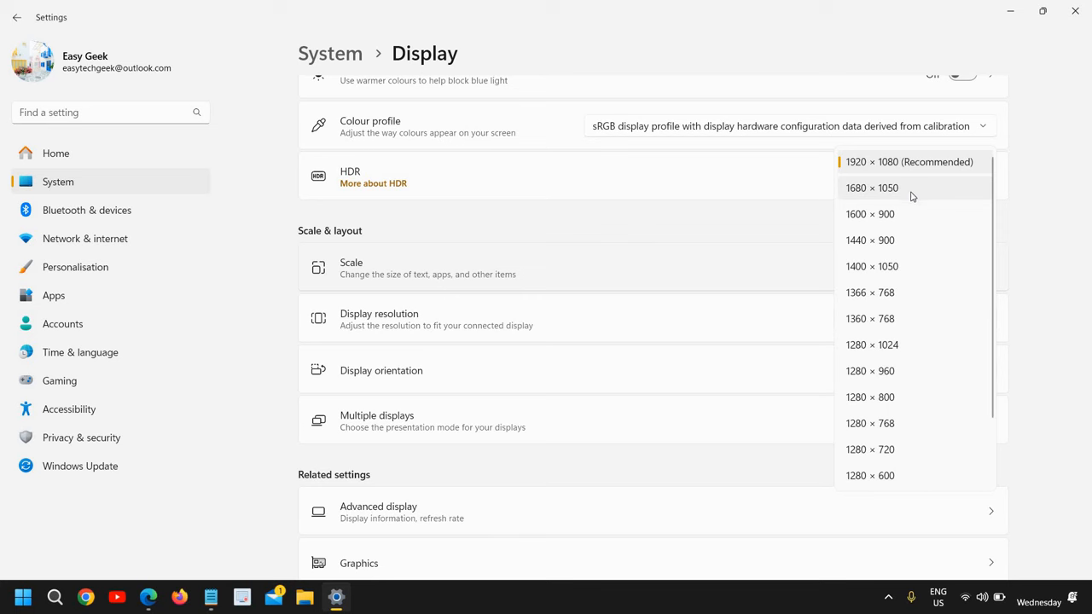
mouse_move(919, 214)
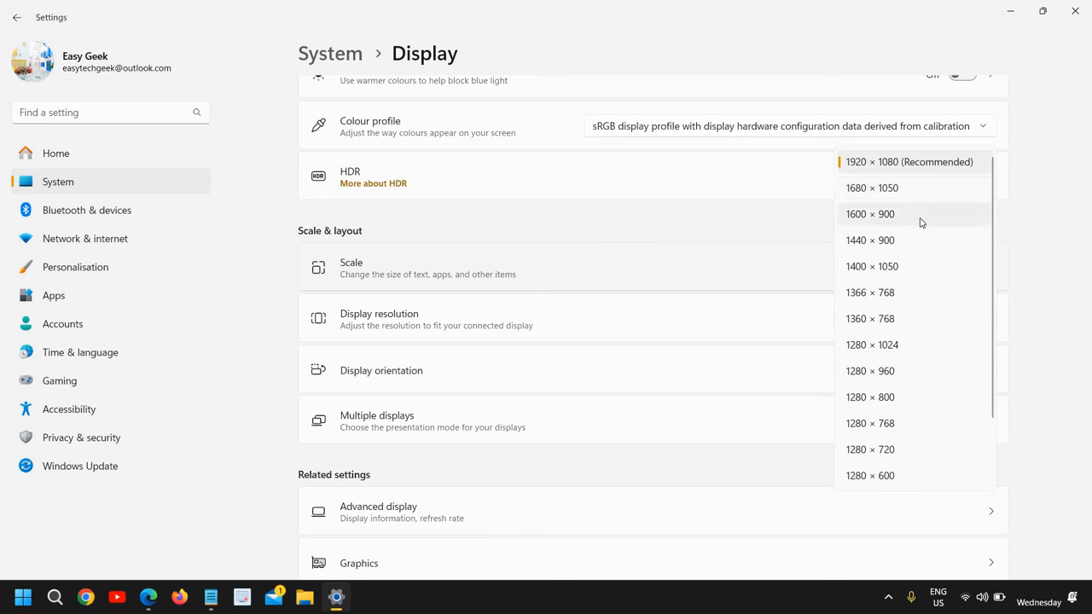
mouse_move(252, 354)
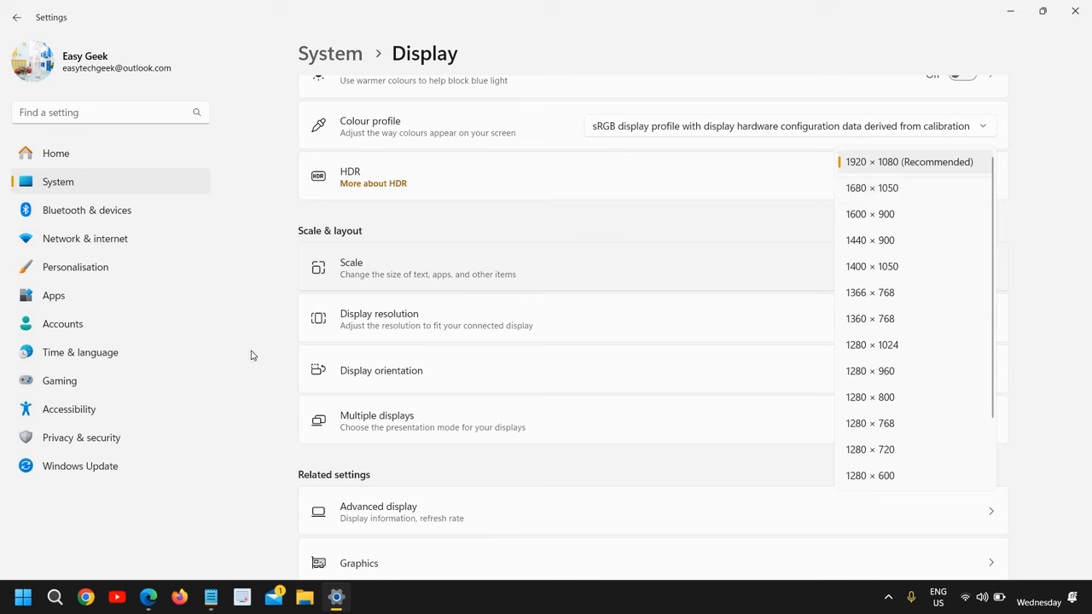
Choose 1920 × 1080 (Recommended) as the display resolution
left_click(908, 161)
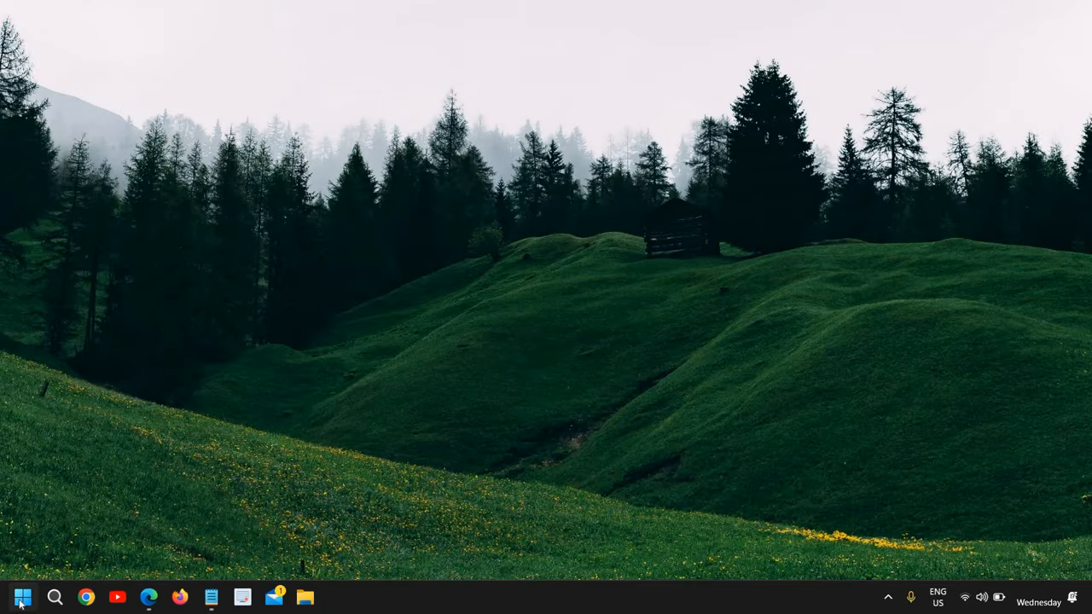
Launch Device Manager from the quick-link menu and expand Display adaptors to show Intel(R) UHD Graphics
right_click(23, 597)
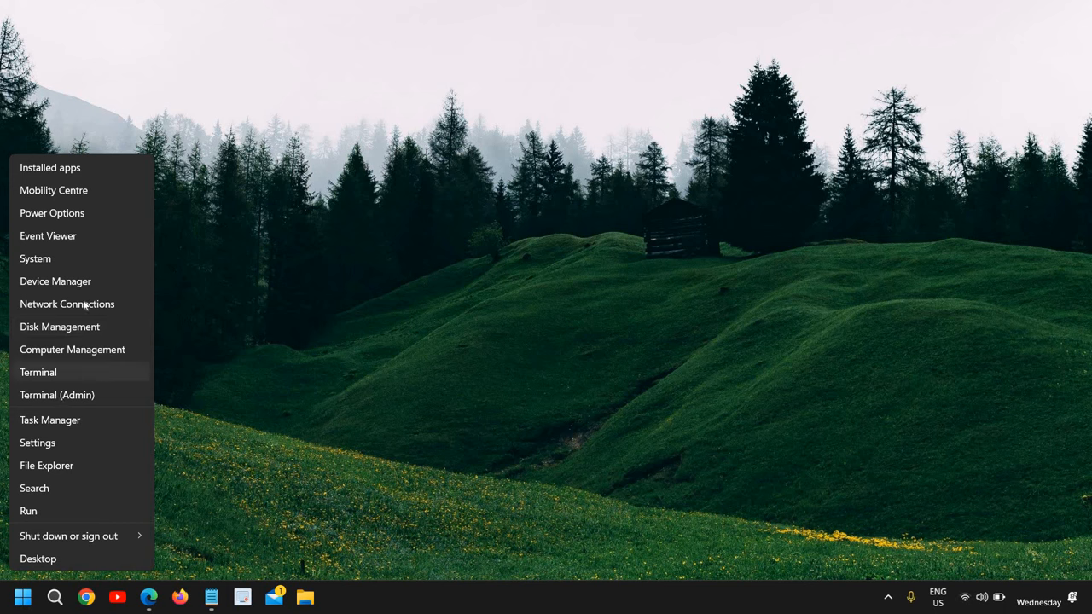
left_click(55, 281)
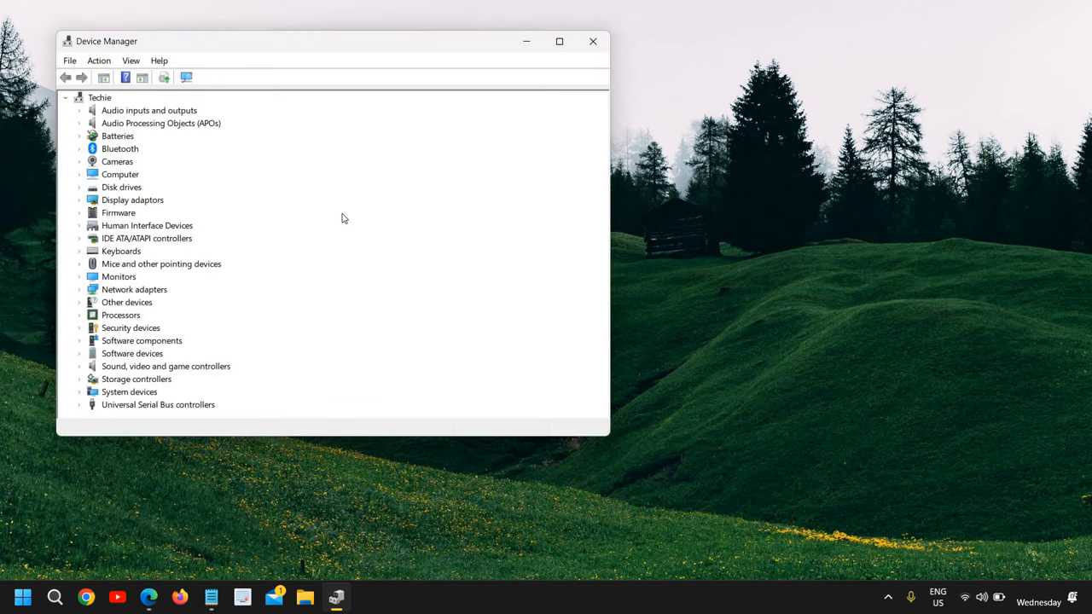
left_click(79, 200)
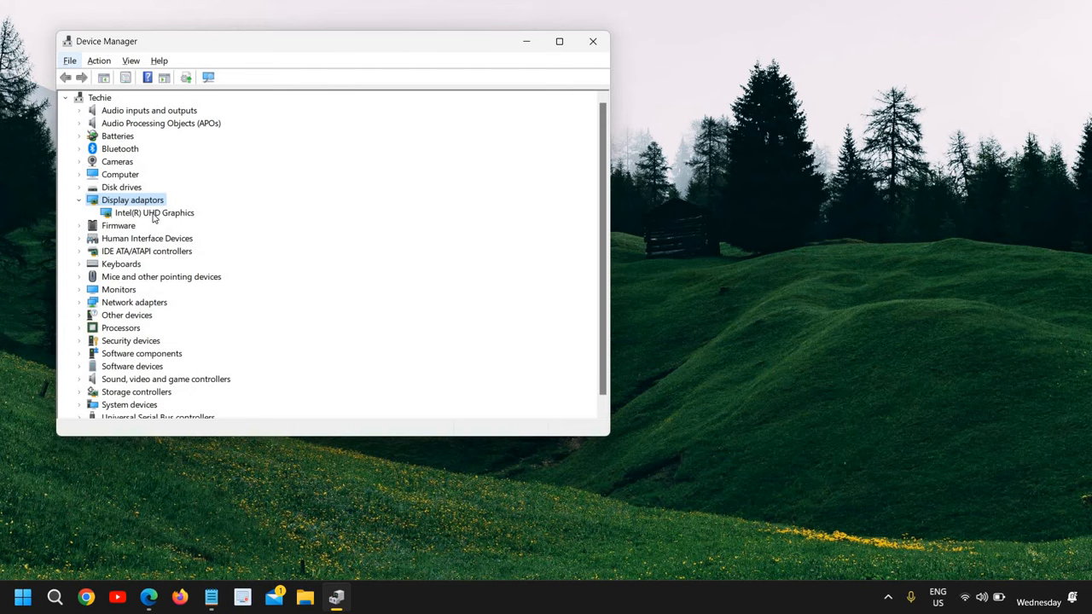
right_click(154, 212)
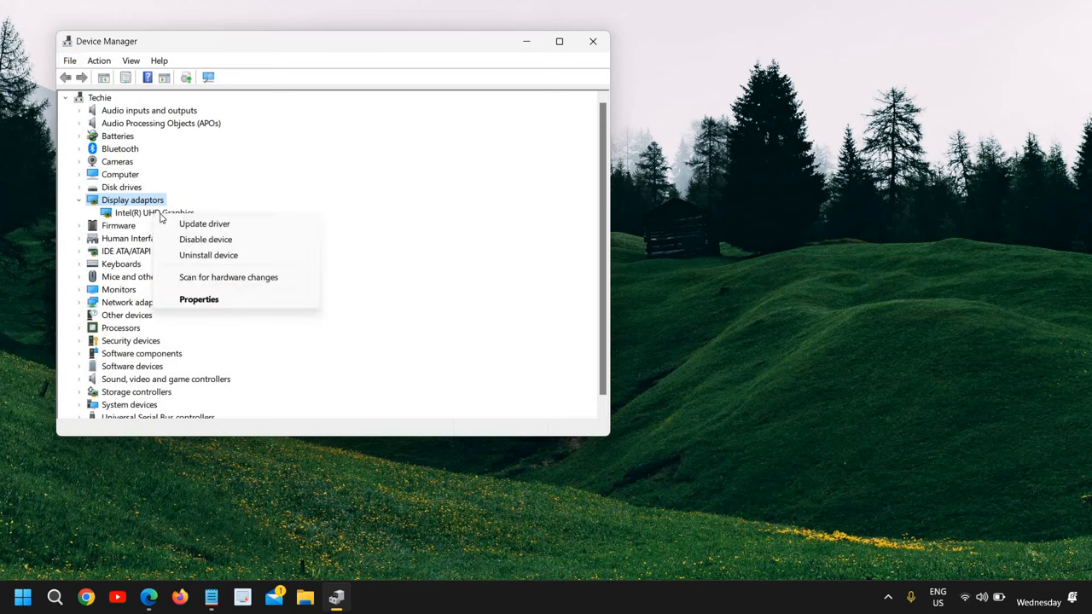
left_click(204, 223)
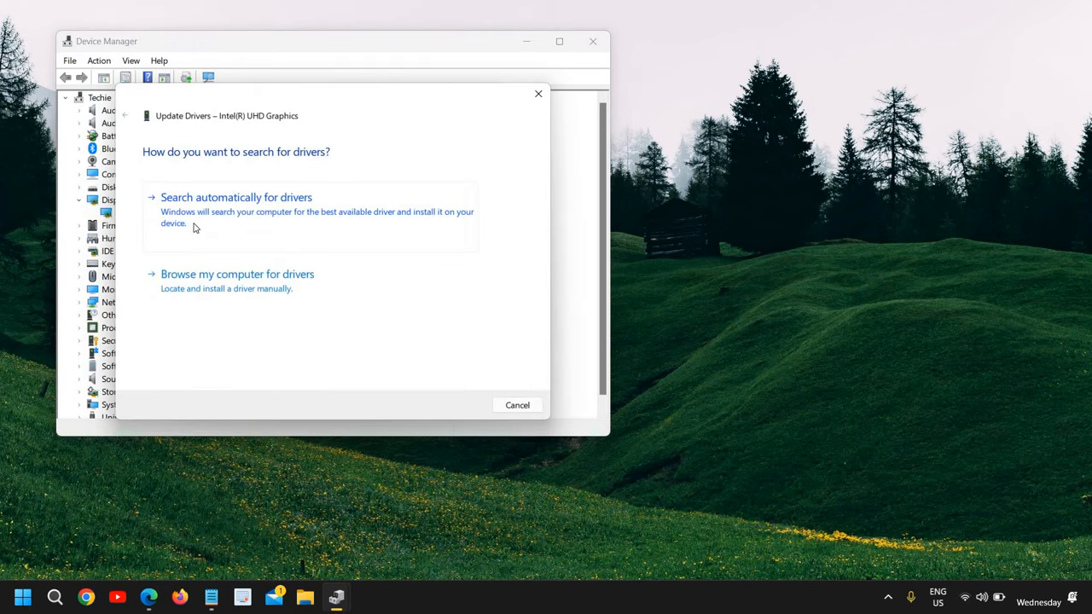
left_click(236, 197)
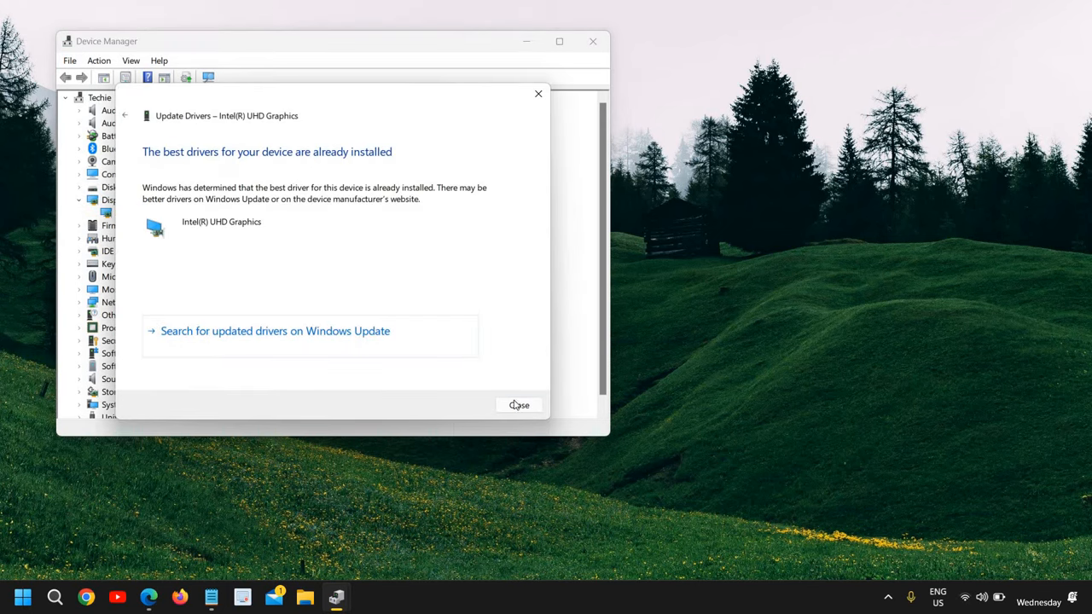
left_click(518, 405)
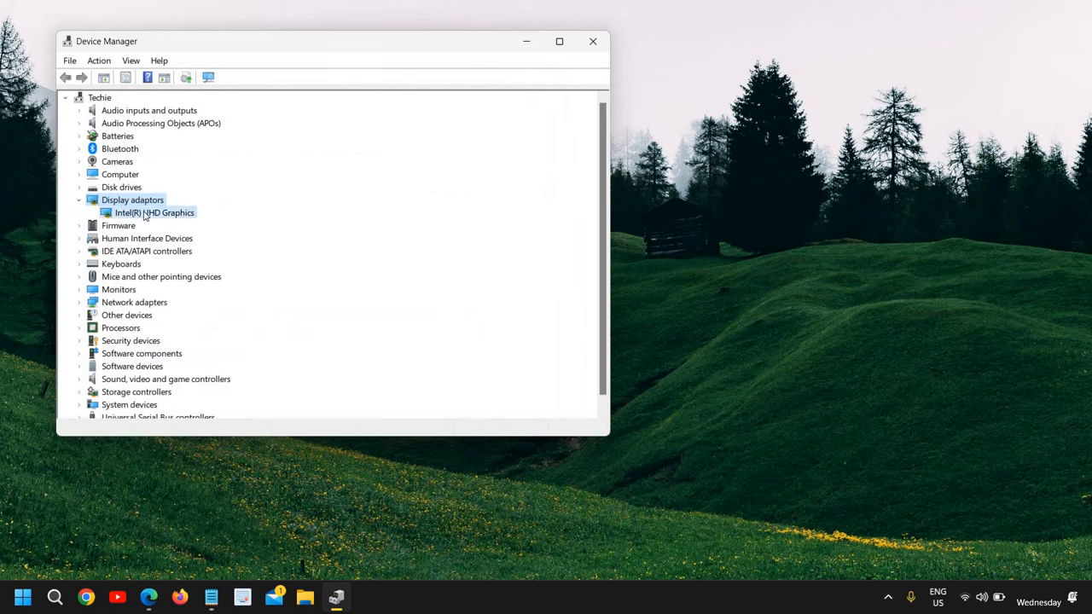
Bring up the list of compatible Intel(R) UHD Graphics drivers stored on this computer
right_click(154, 213)
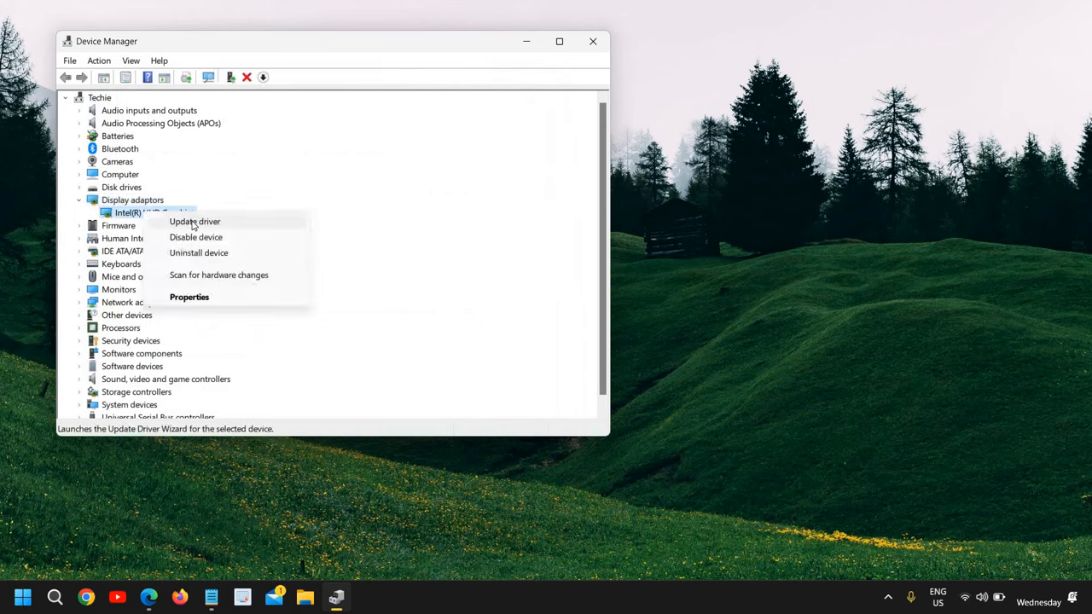
mouse_move(194, 224)
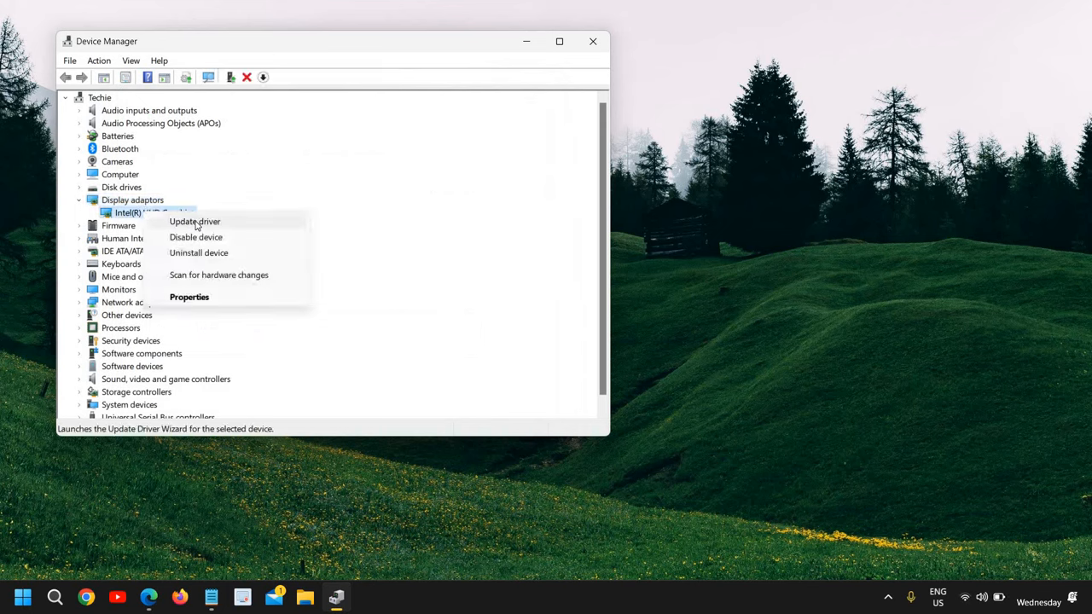
left_click(194, 221)
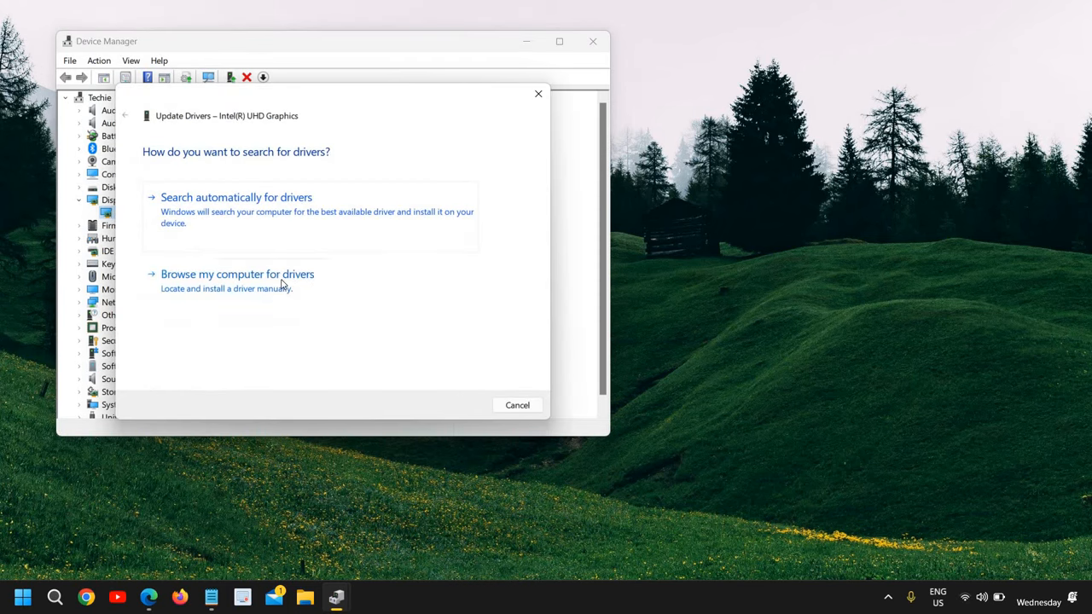
left_click(237, 274)
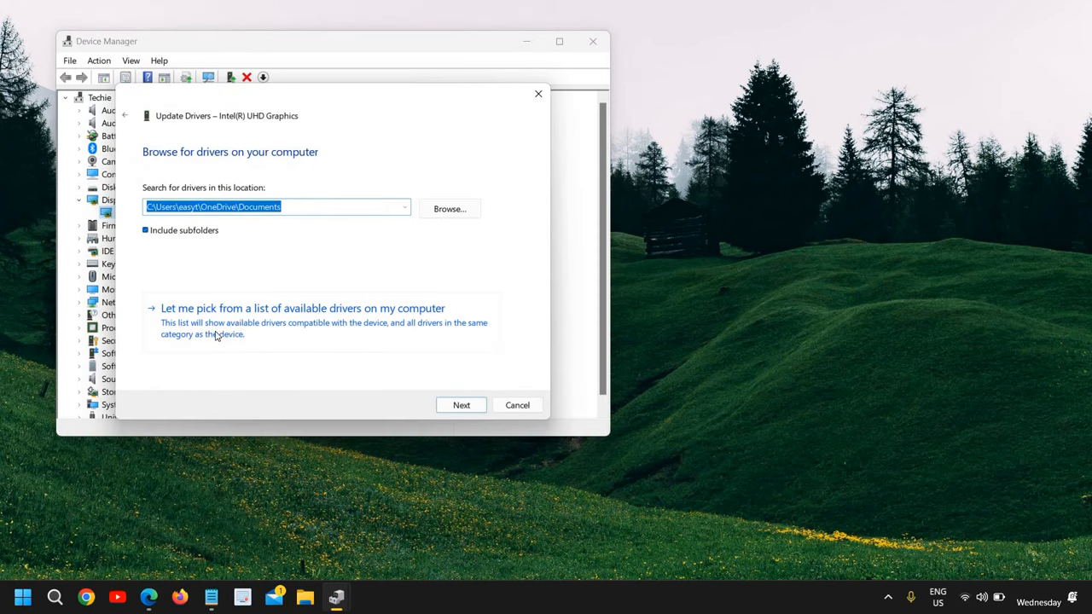
left_click(302, 308)
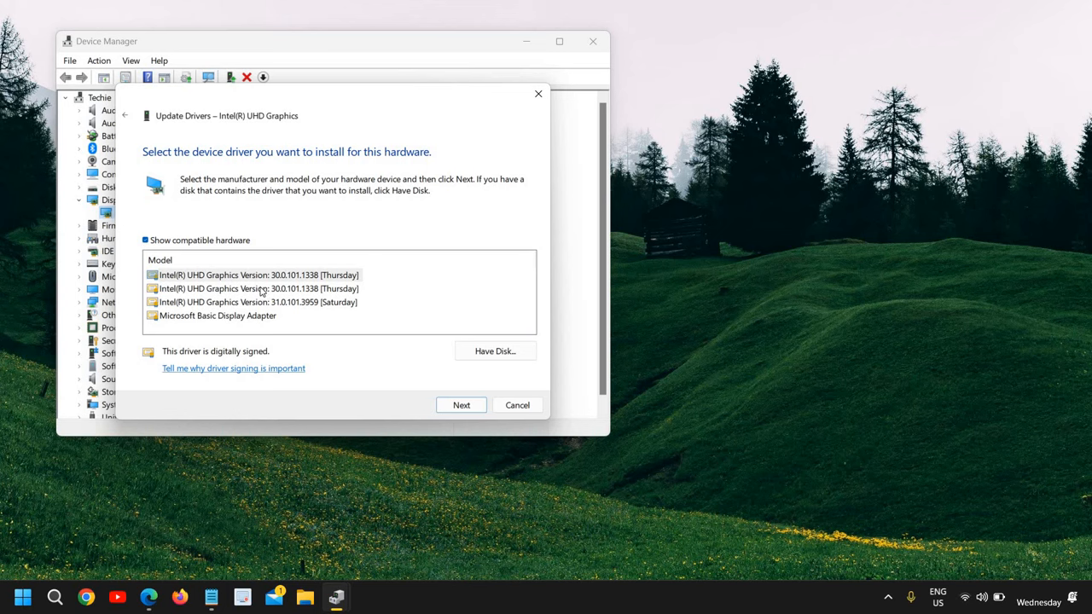
Highlight driver version 30.0.101.1338, cancel without installing, and close Device Manager
left_click(258, 289)
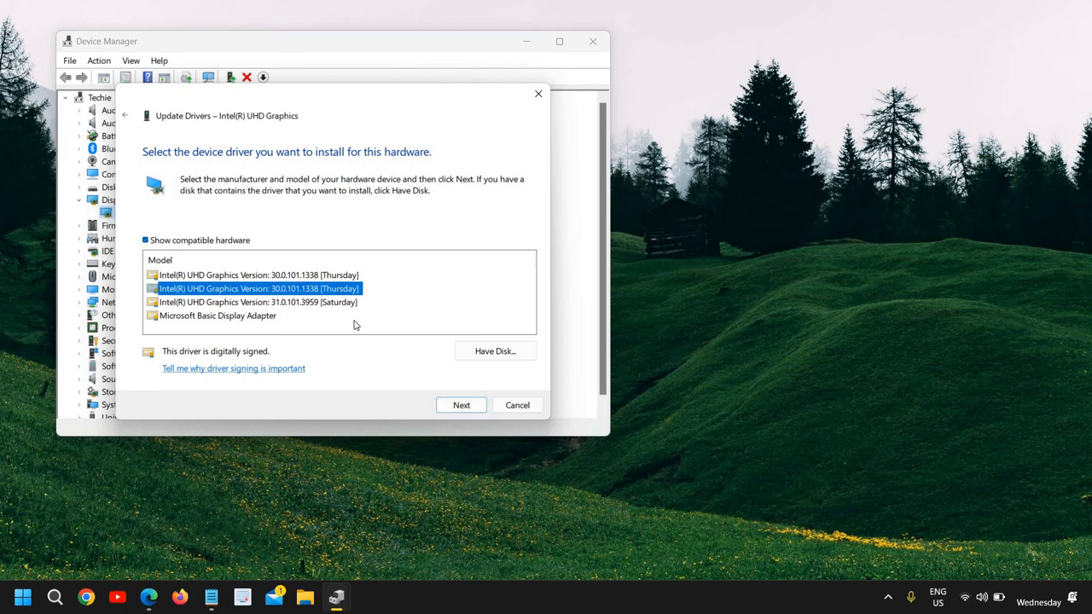
mouse_move(371, 328)
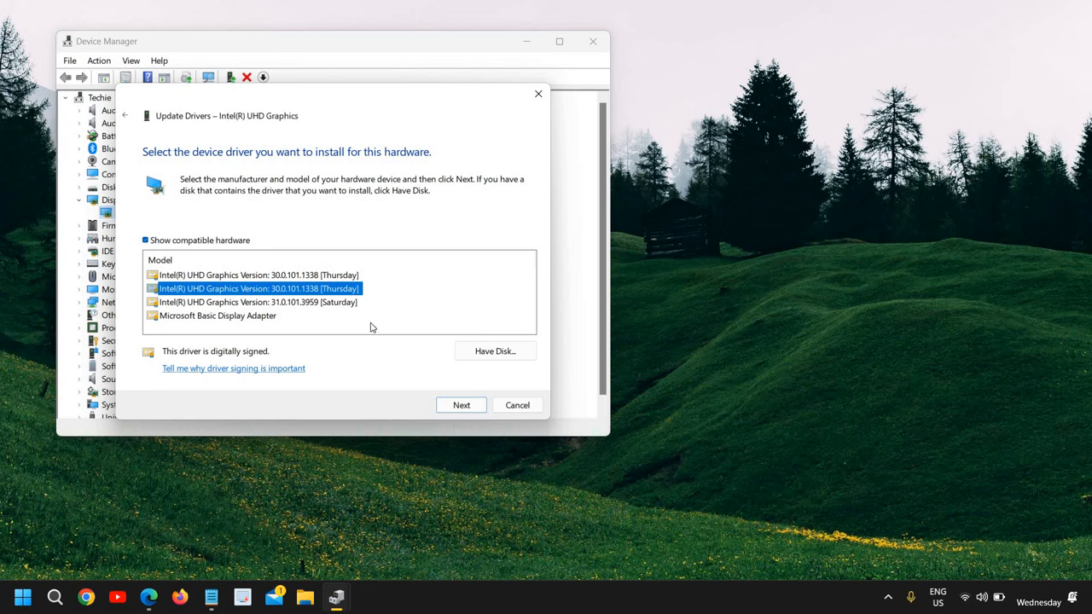
mouse_move(528, 416)
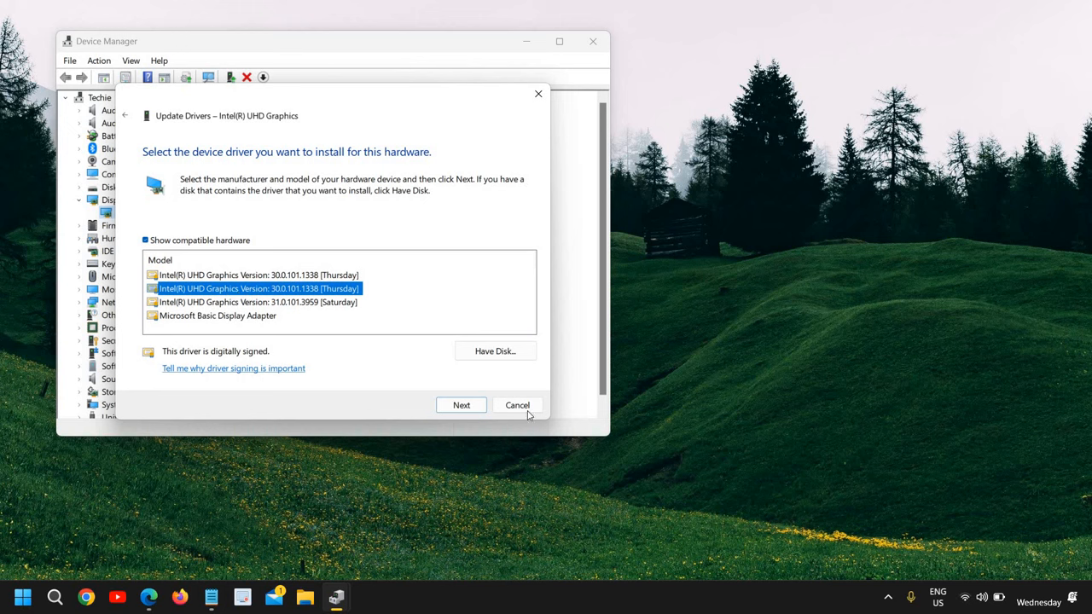
left_click(517, 404)
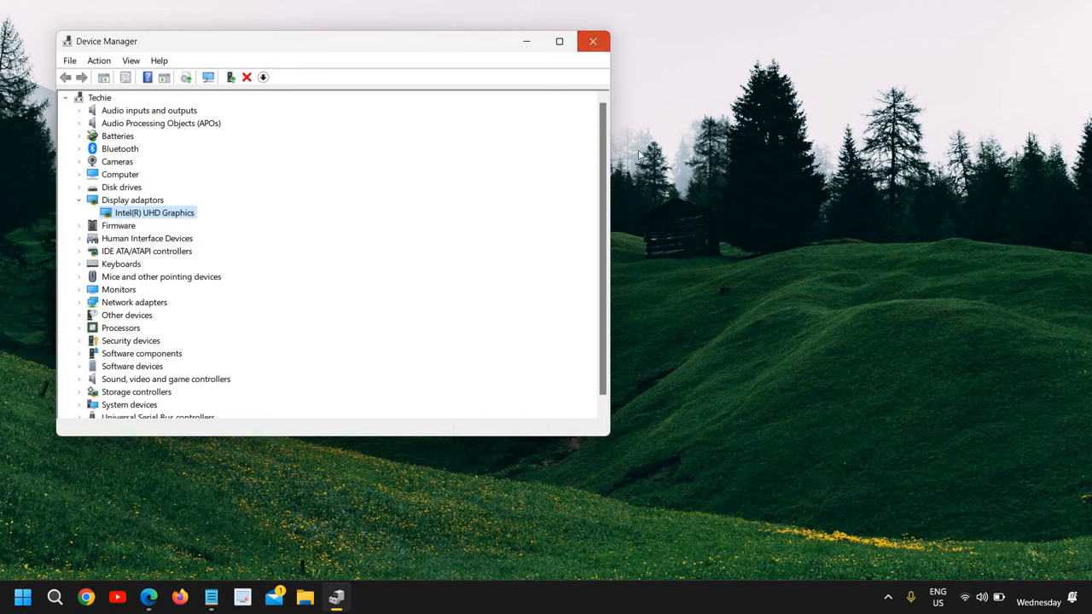
left_click(593, 41)
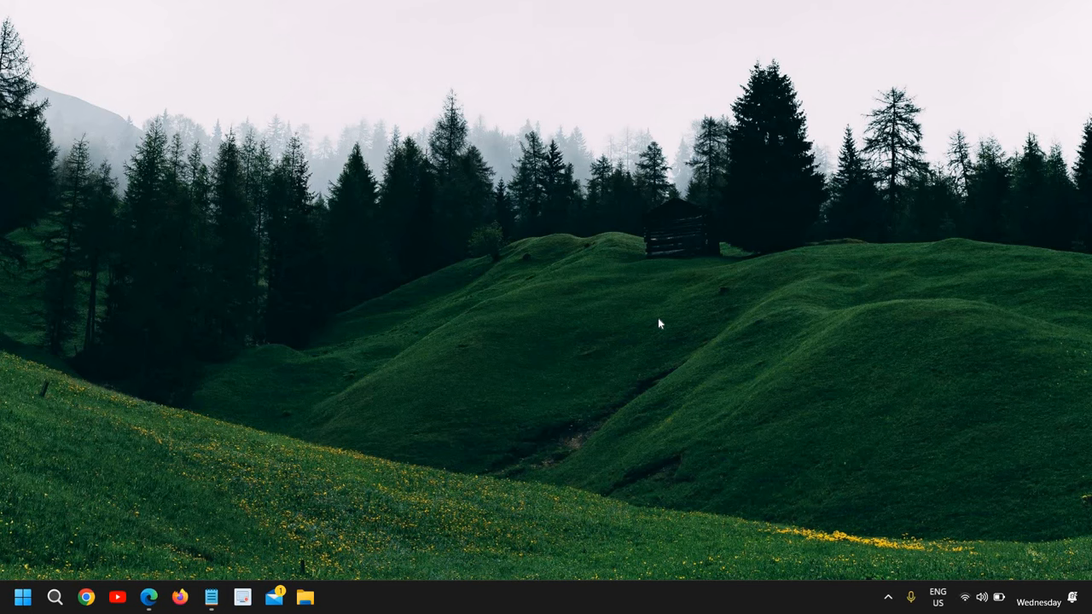